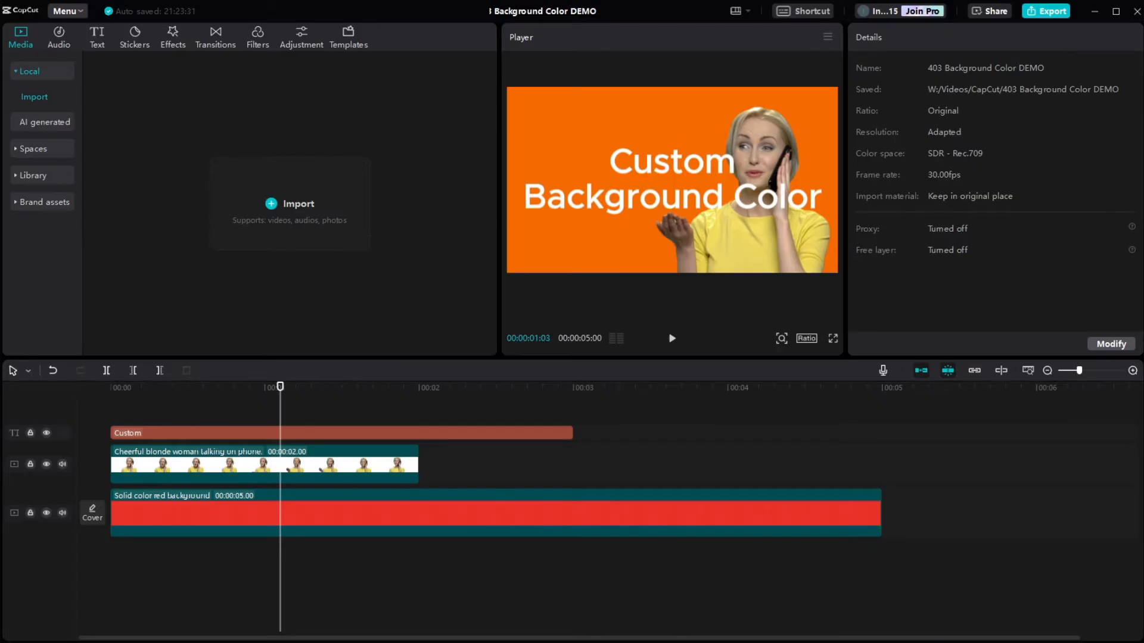
# - Delete the red background clip and move the woman video clip to about 3 seconds
pyautogui.click(263, 464)
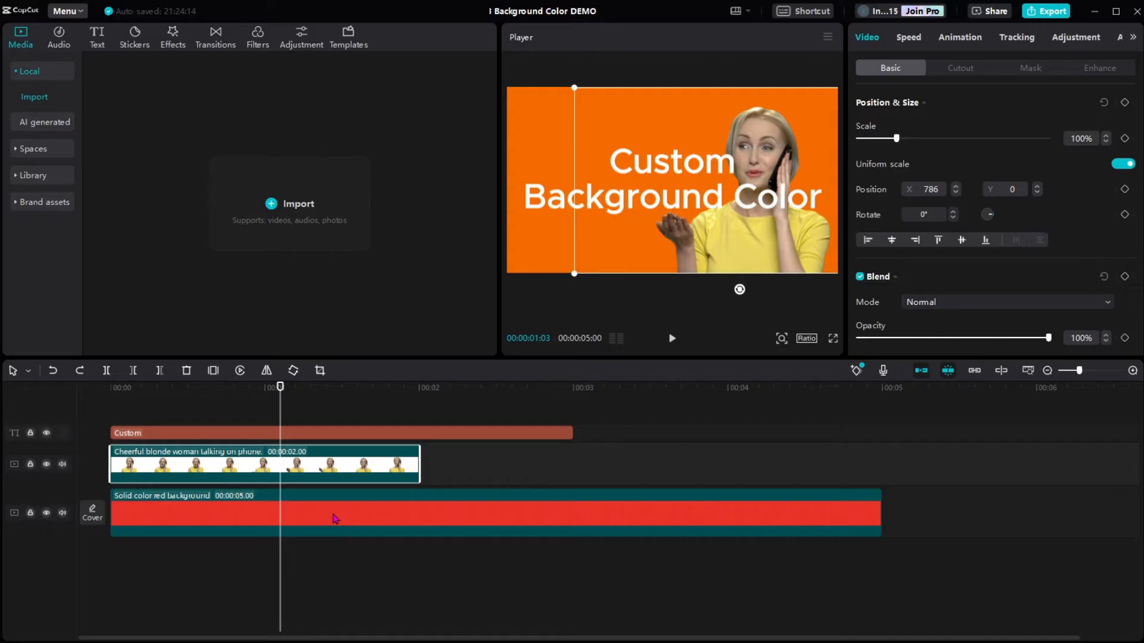
pyautogui.moveTo(348, 518)
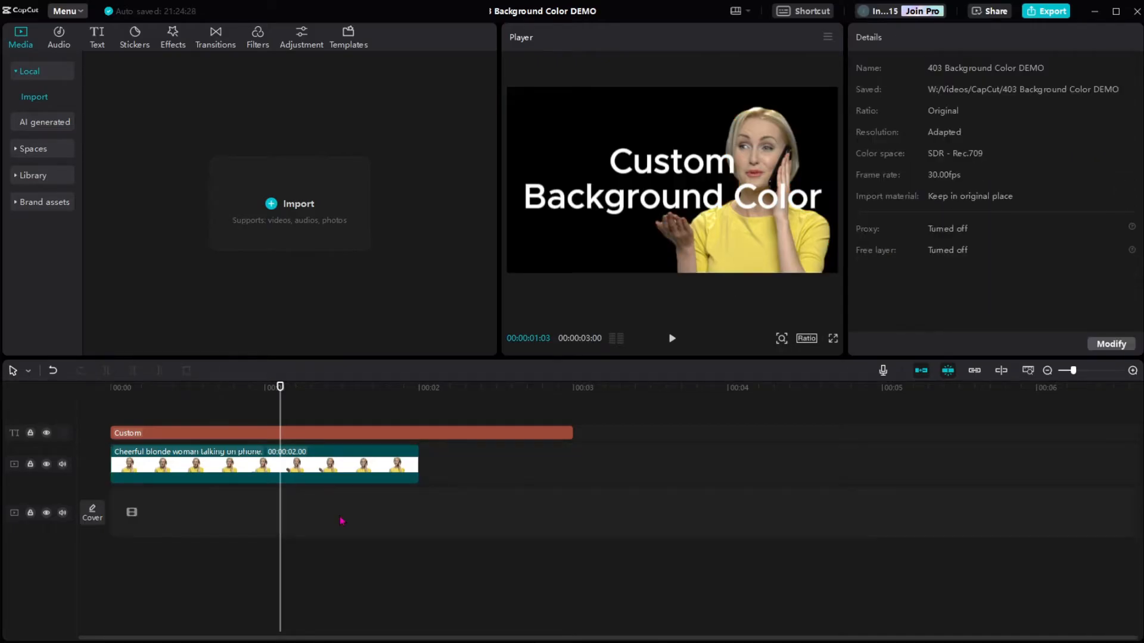
pyautogui.click(262, 463)
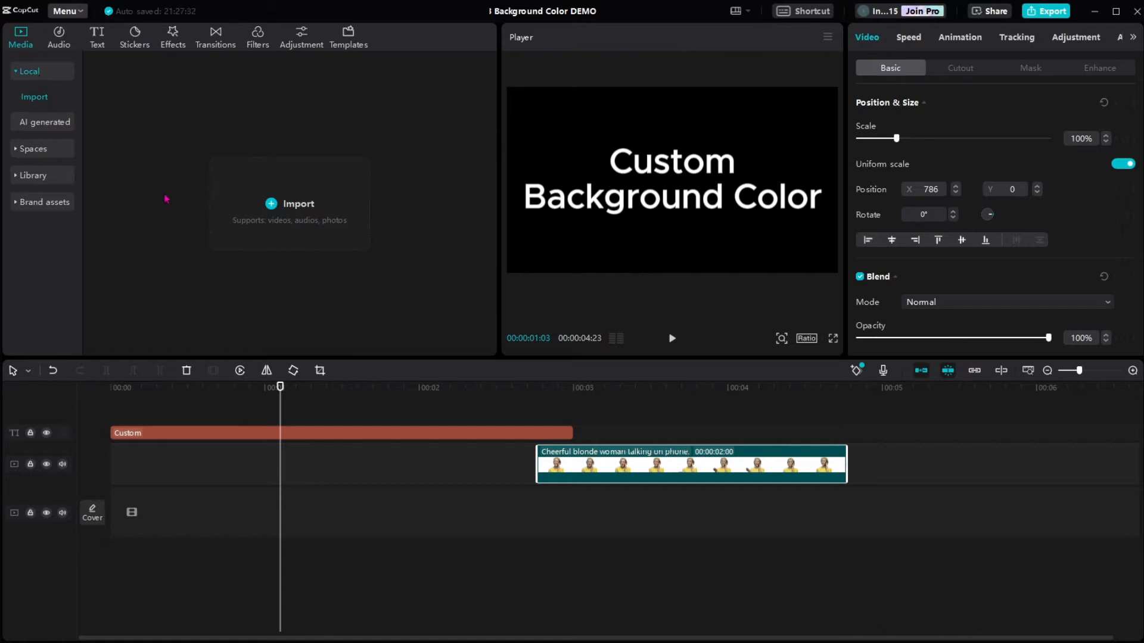
pyautogui.moveTo(128, 181)
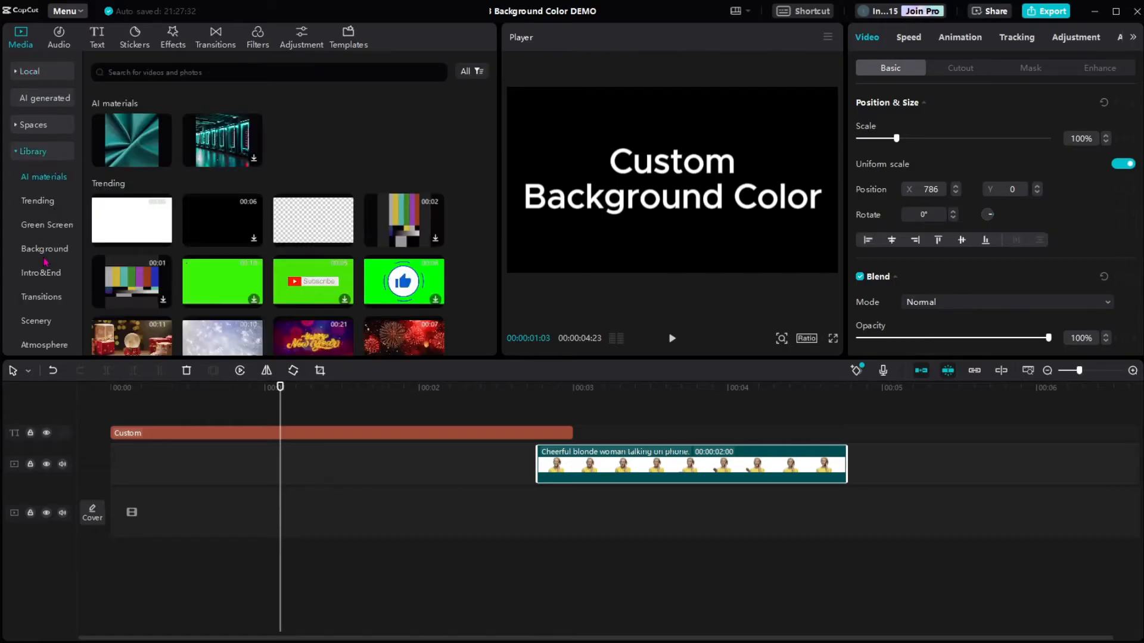
# - Browse the Library's Background collection of solid colour clips
pyautogui.click(45, 248)
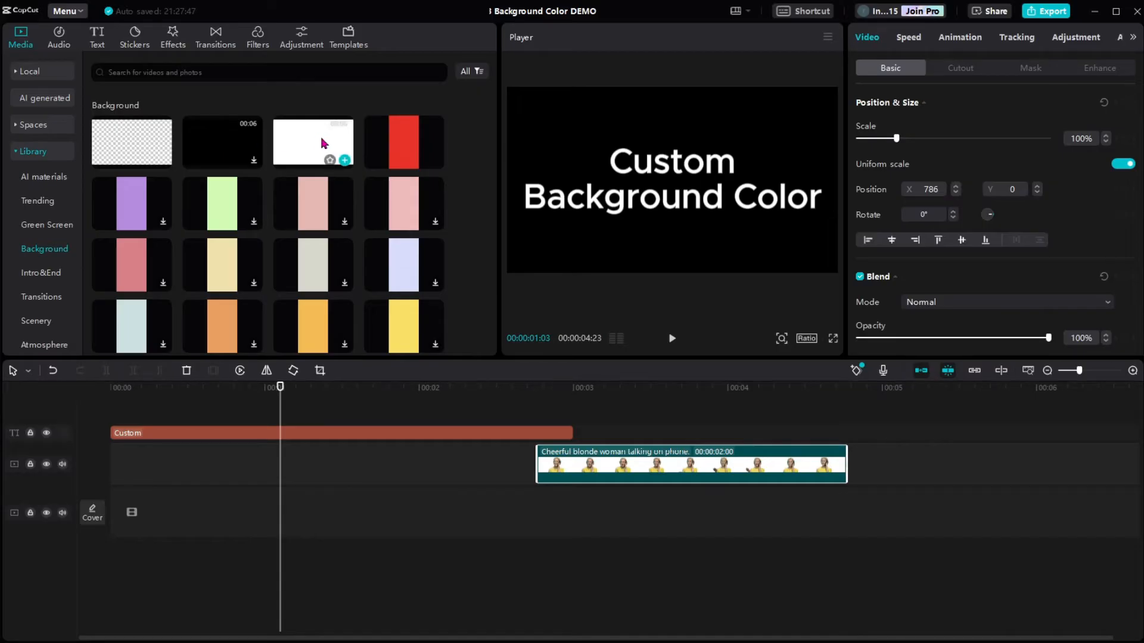
pyautogui.moveTo(400, 144)
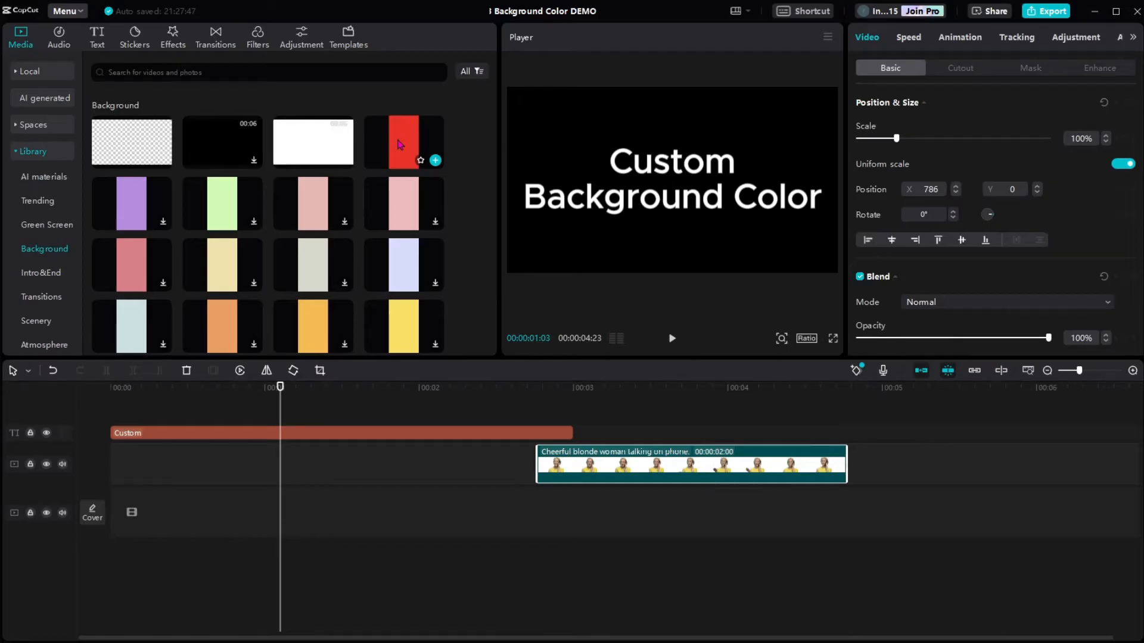
pyautogui.moveTo(240, 143)
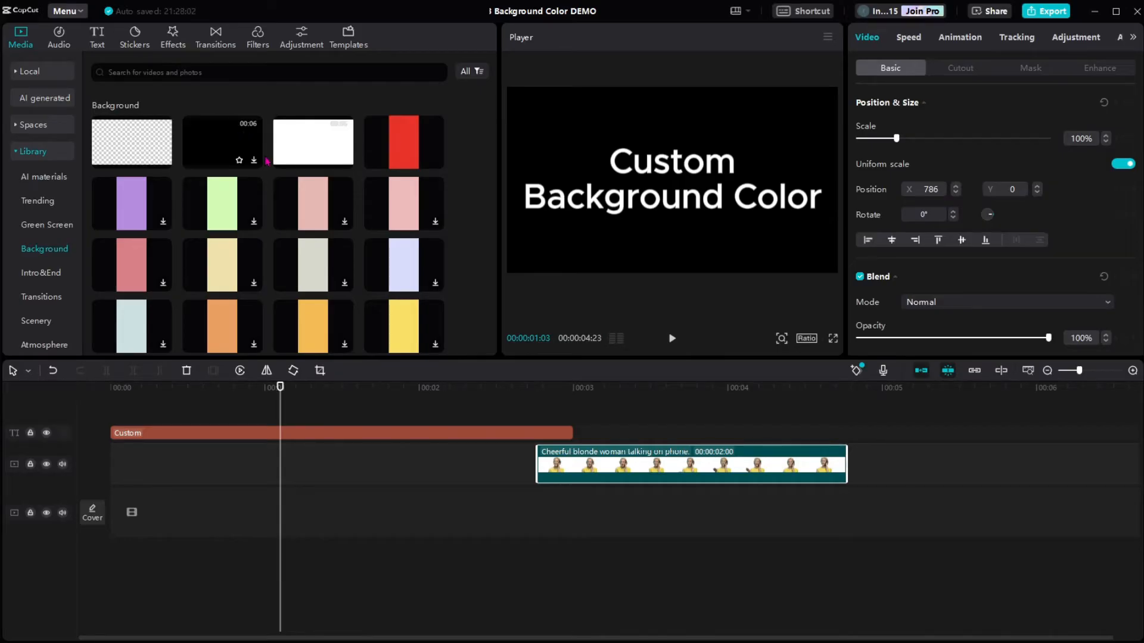
pyautogui.scroll(-3)
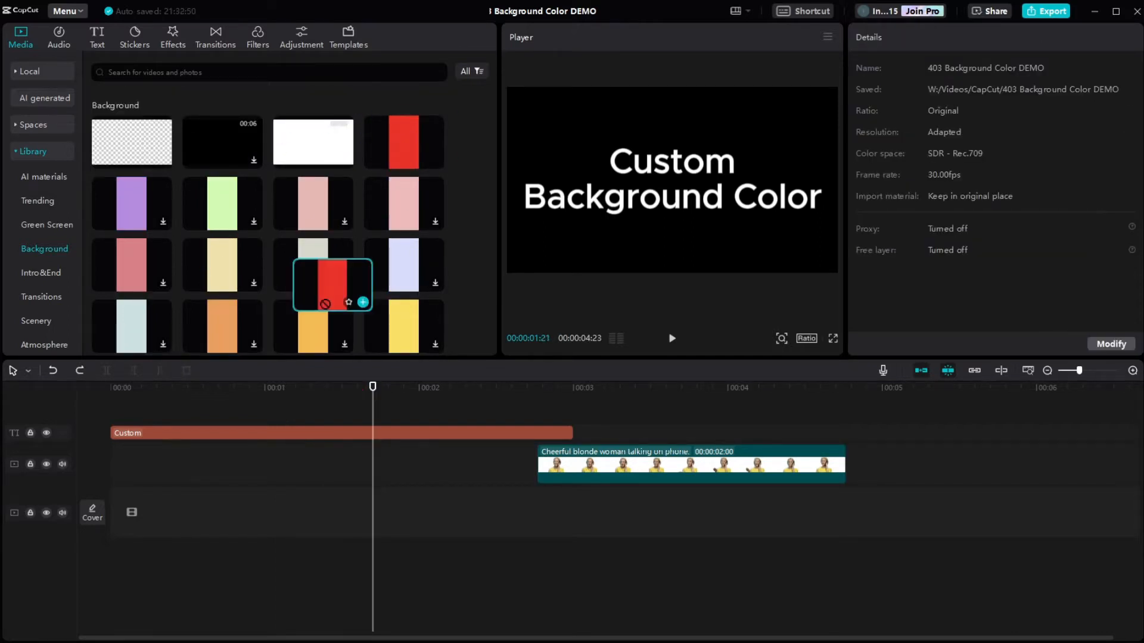
# - Place the red solid background clip at the start of the bottom timeline track
pyautogui.click(363, 303)
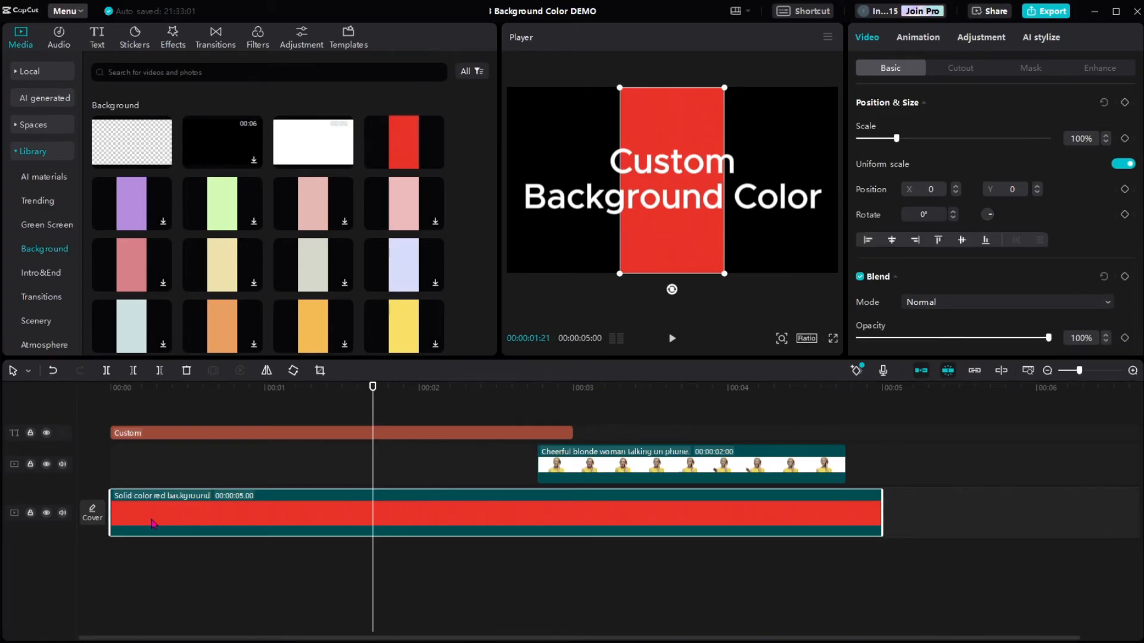
pyautogui.moveTo(279, 471)
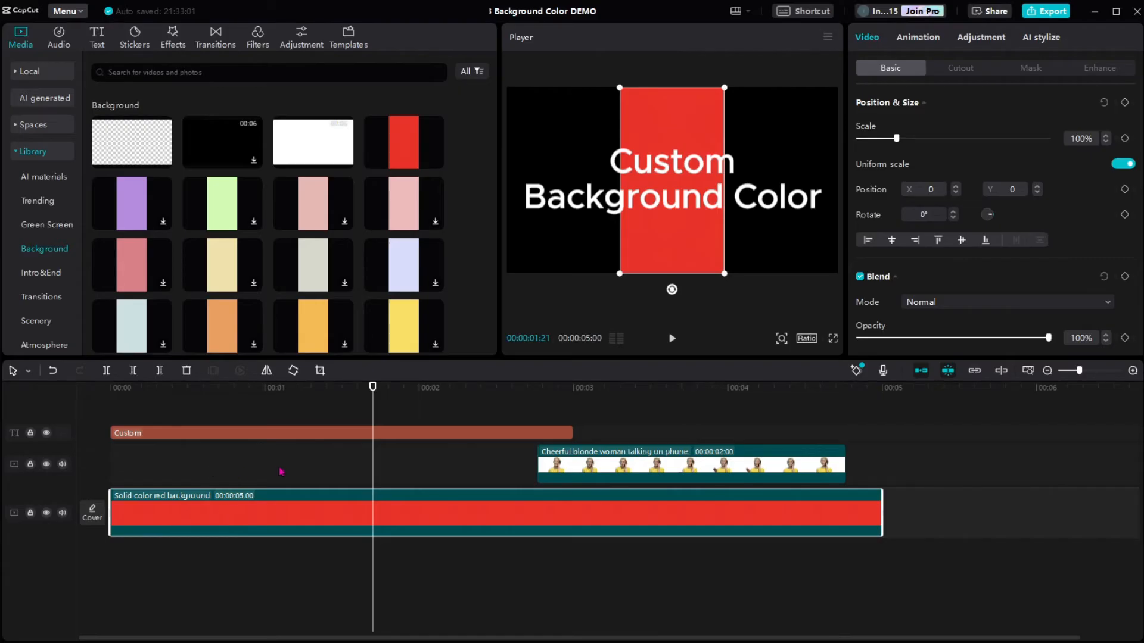
pyautogui.moveTo(270, 473)
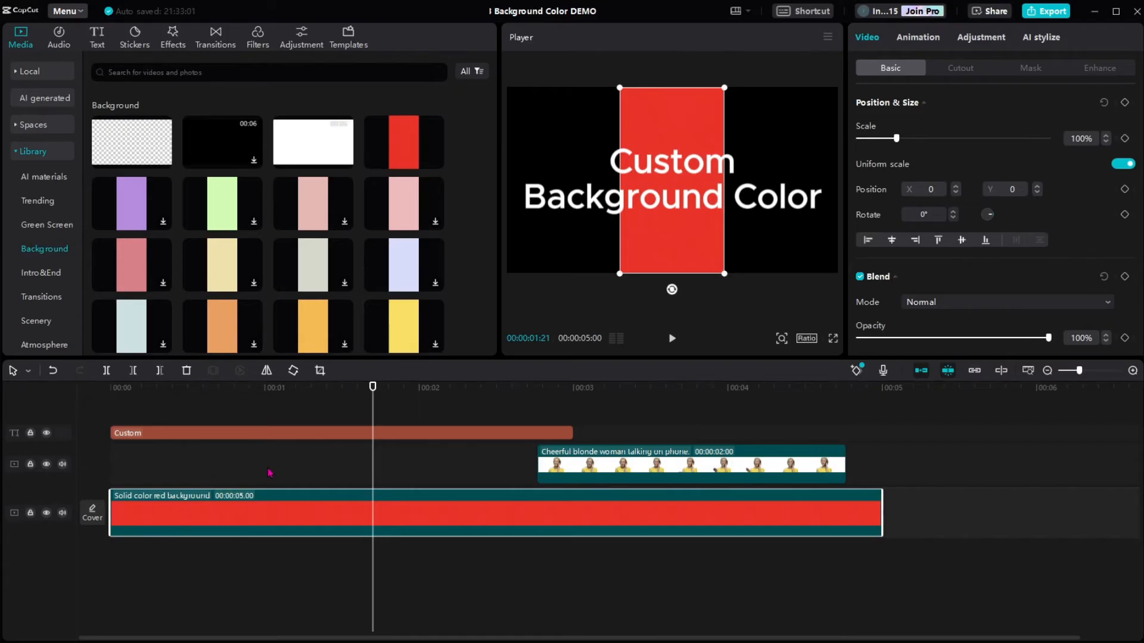
pyautogui.moveTo(285, 520)
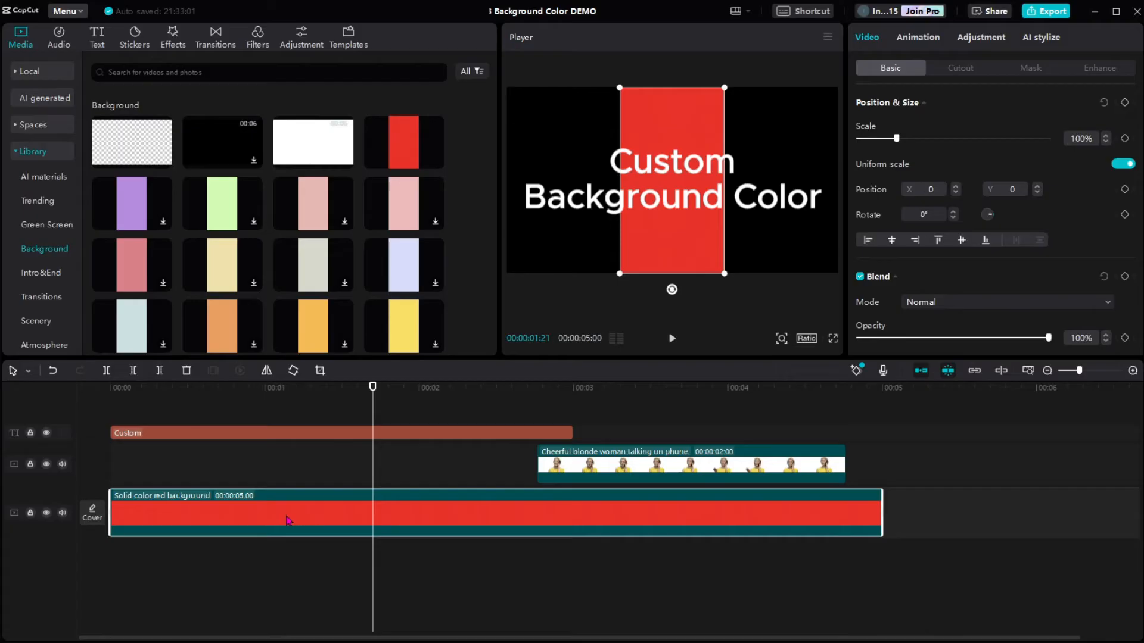
pyautogui.moveTo(800, 288)
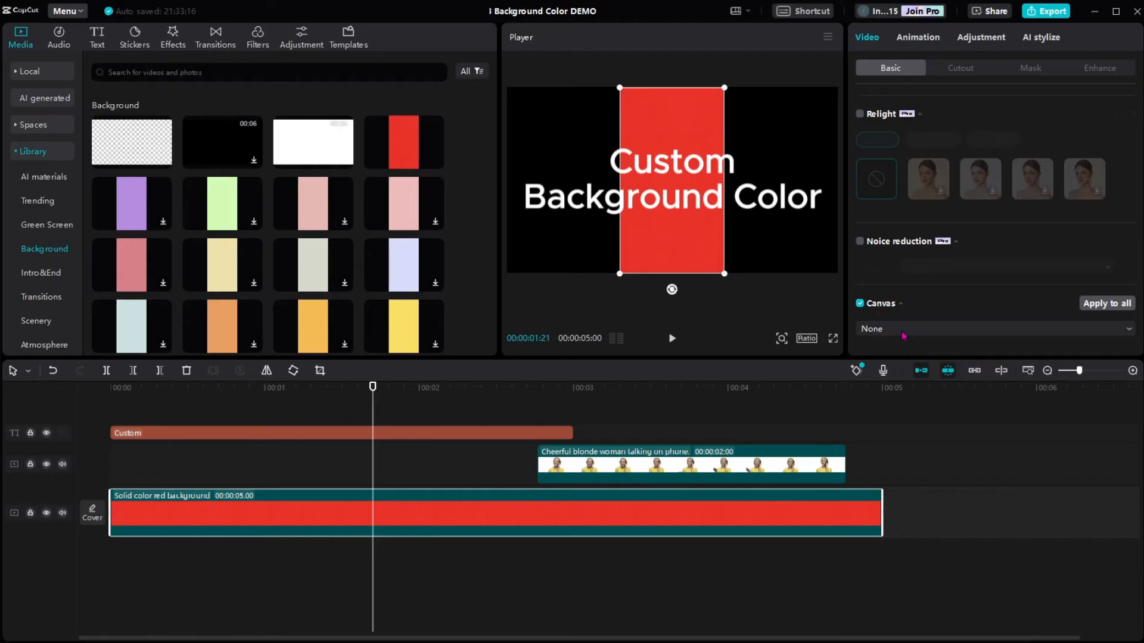
# - Set the Canvas to a pink solid colour and bring up the custom colour picker
pyautogui.click(992, 328)
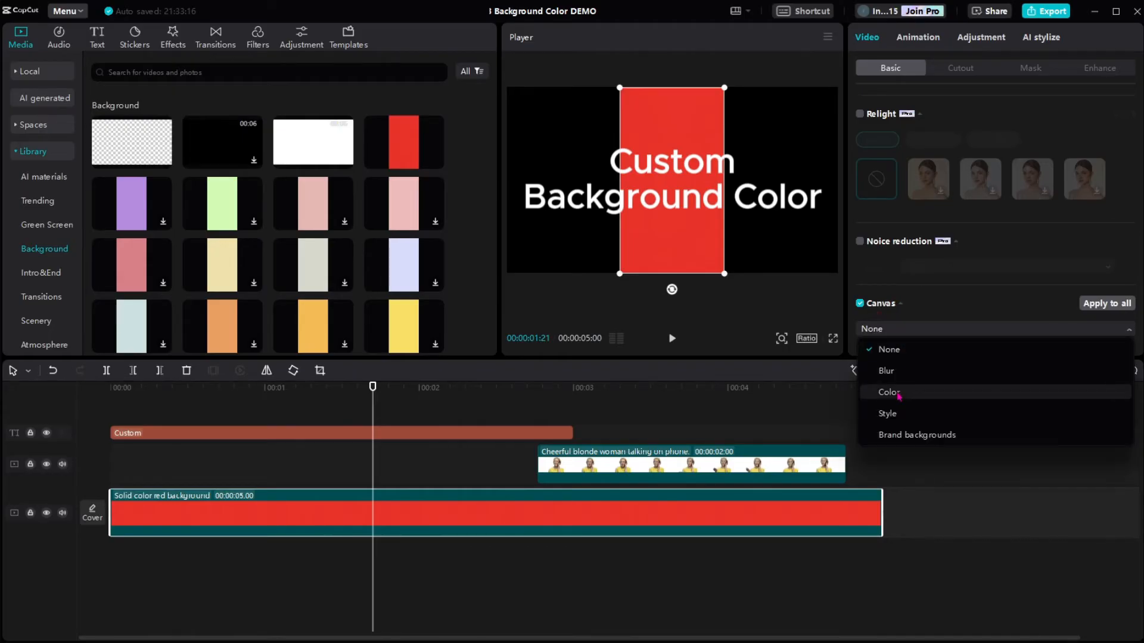
pyautogui.click(887, 392)
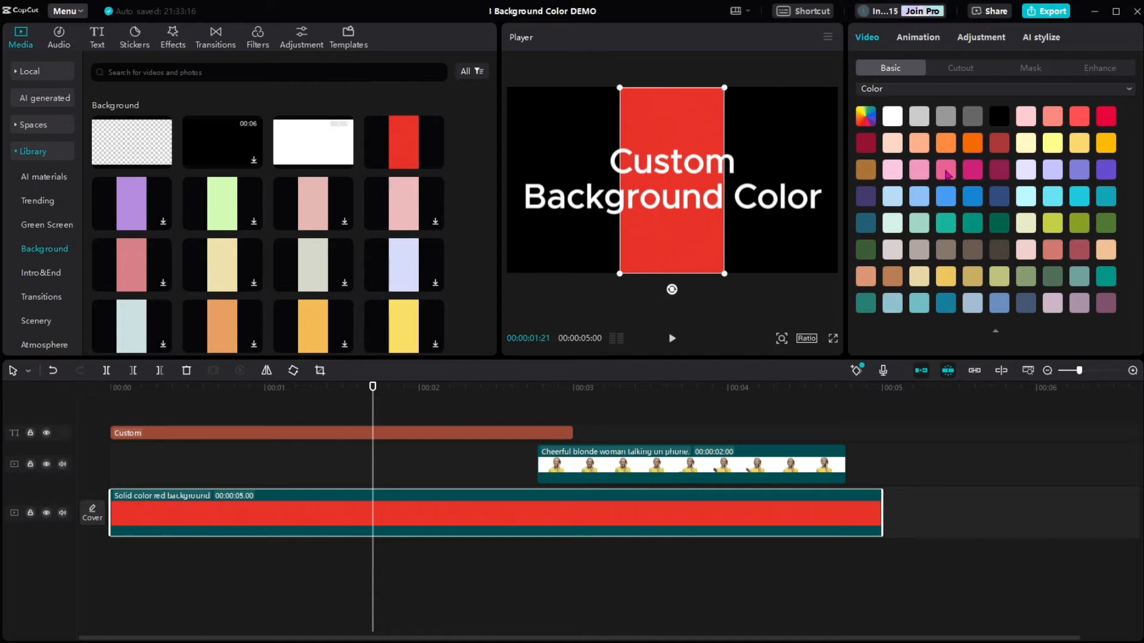
pyautogui.click(945, 169)
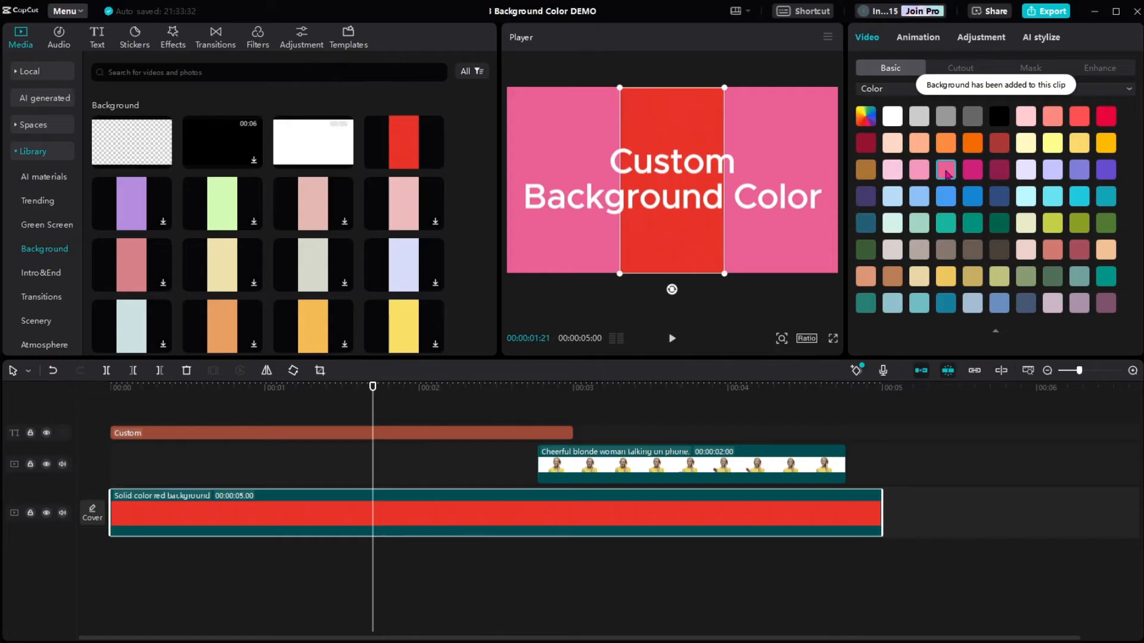
pyautogui.click(945, 169)
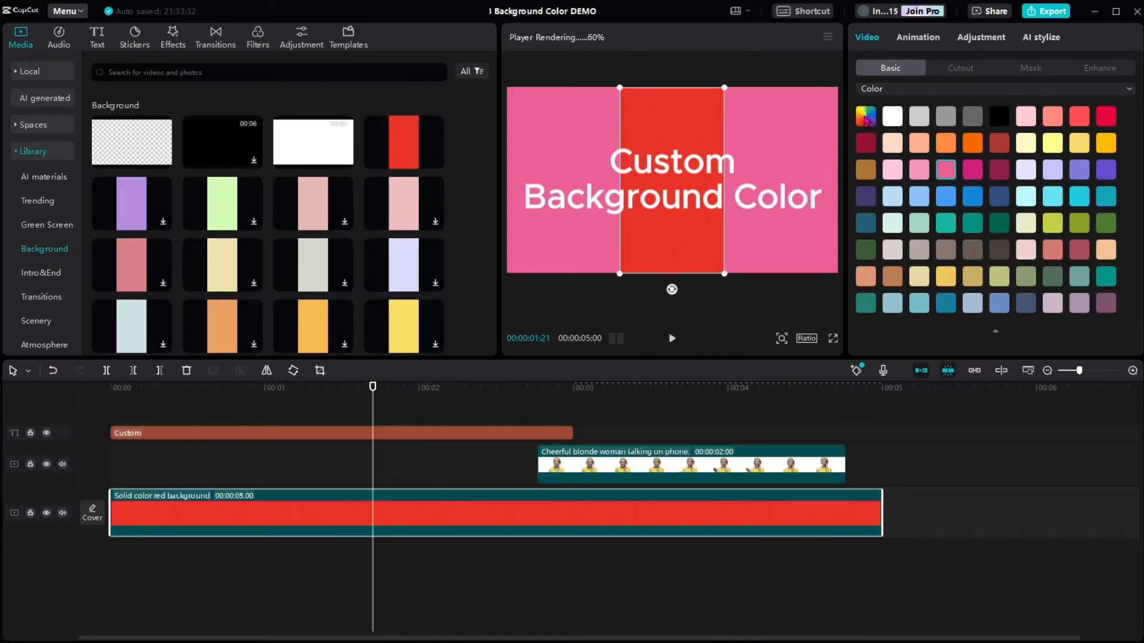
pyautogui.click(864, 116)
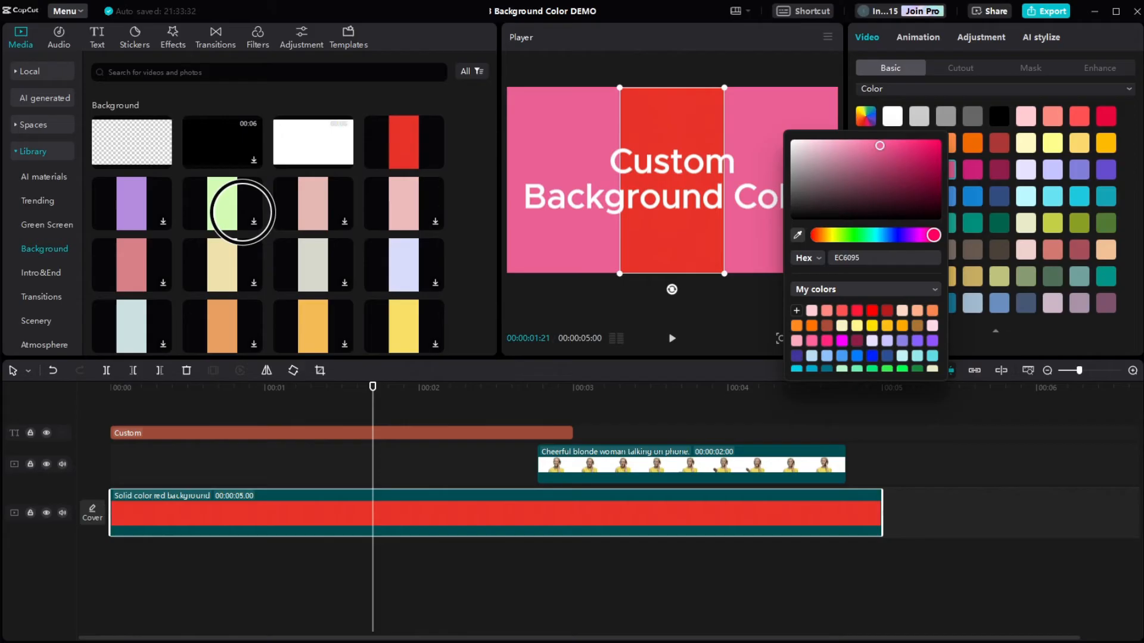
# - Enter 003 in the canvas hex field, then apply the saved orange colour
pyautogui.click(222, 202)
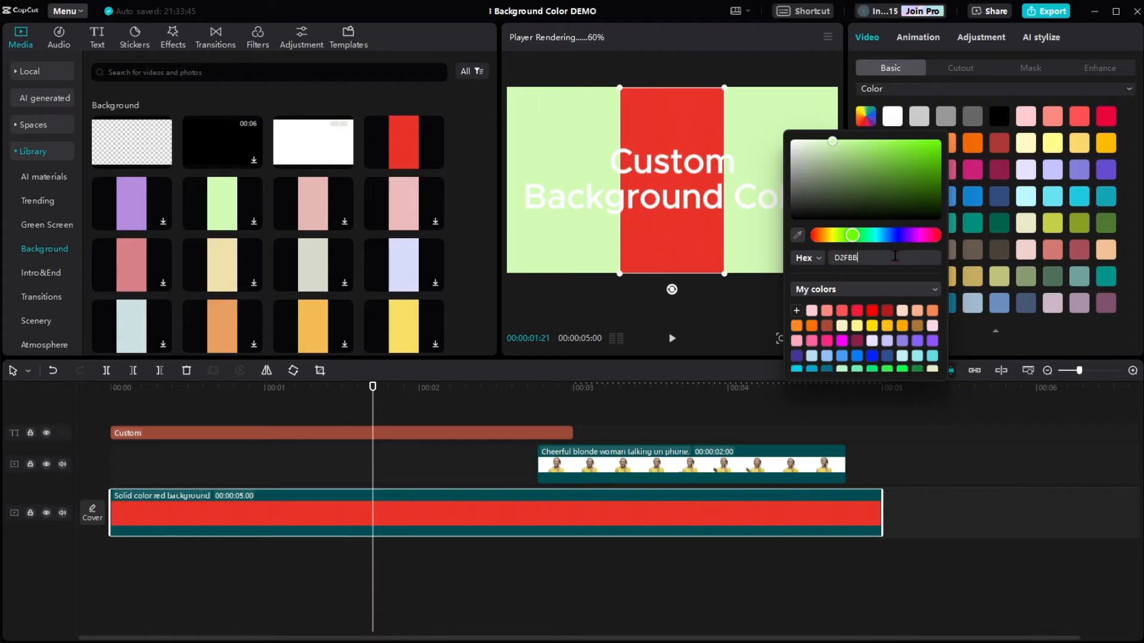
pyautogui.write('003030')
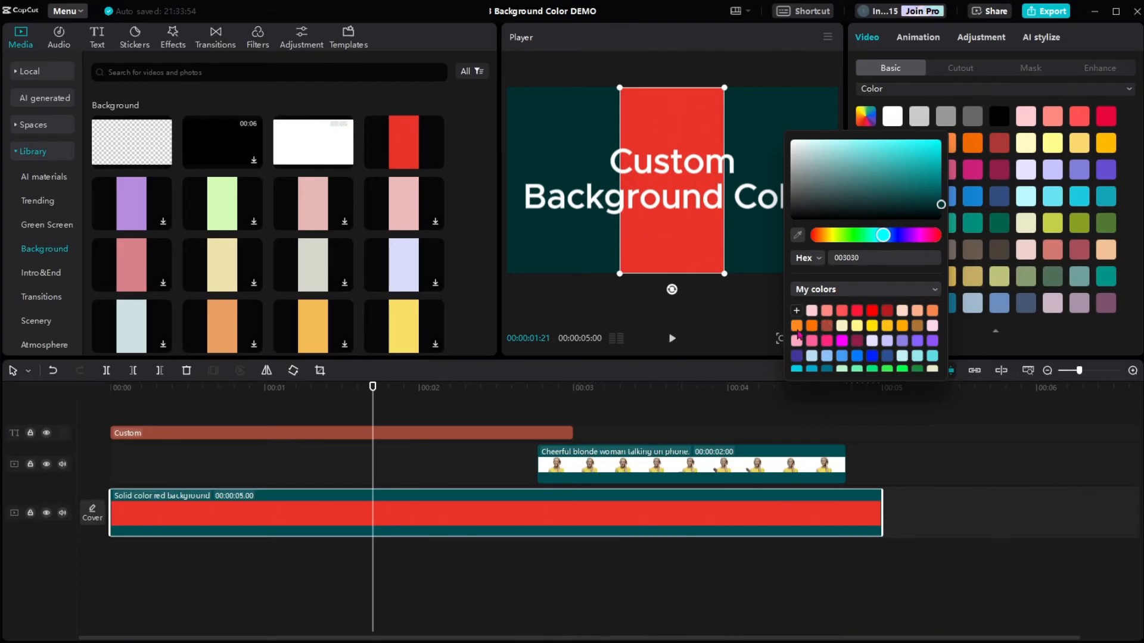
pyautogui.click(800, 326)
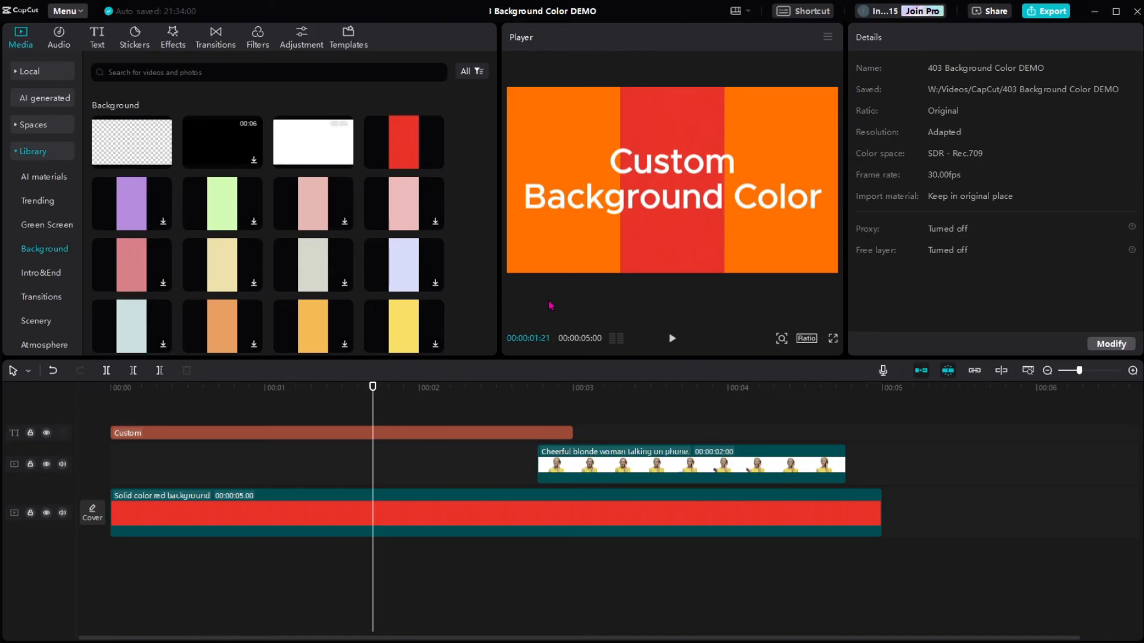
pyautogui.moveTo(700, 244)
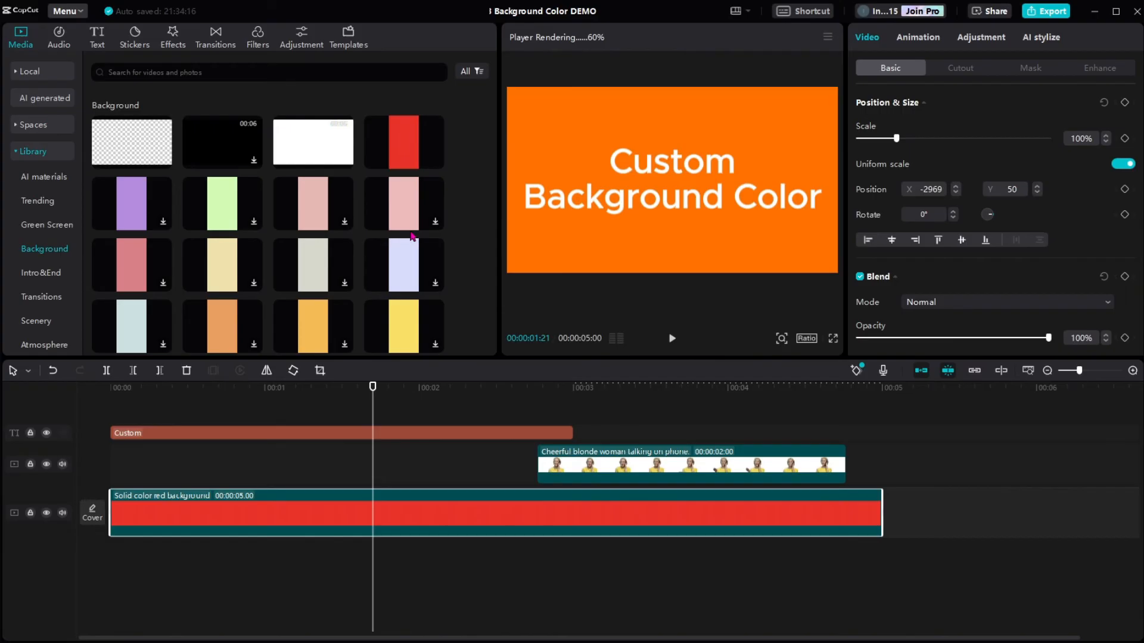
pyautogui.moveTo(675, 445)
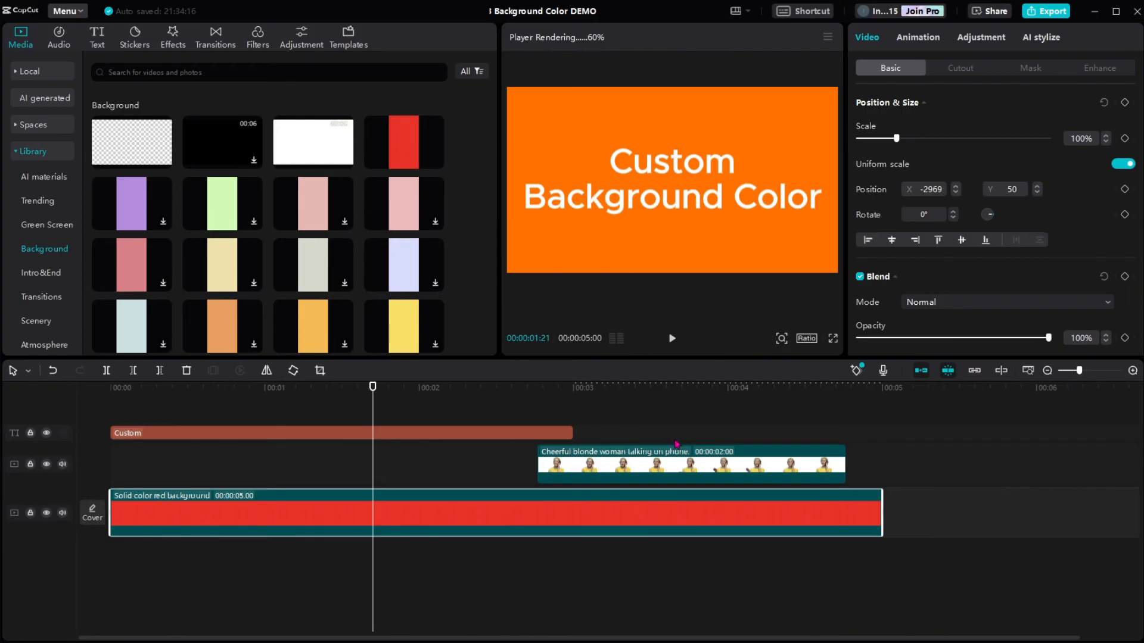
# - Shift the woman video clip earlier so it ends together with the text clip
pyautogui.moveTo(690, 463); pyautogui.dragTo(420, 463)
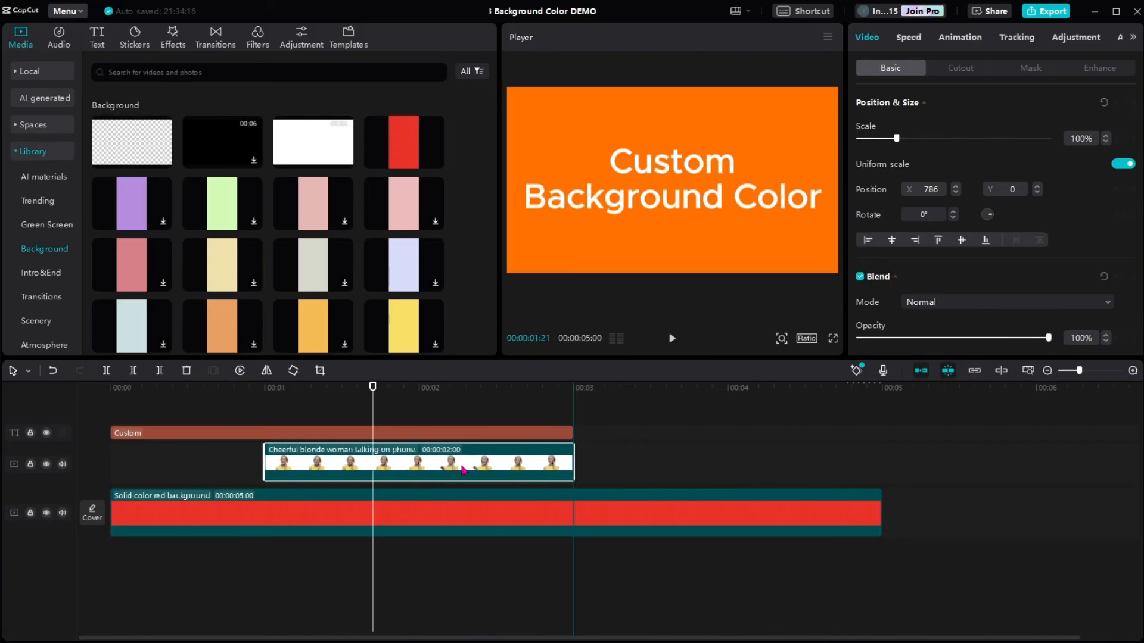